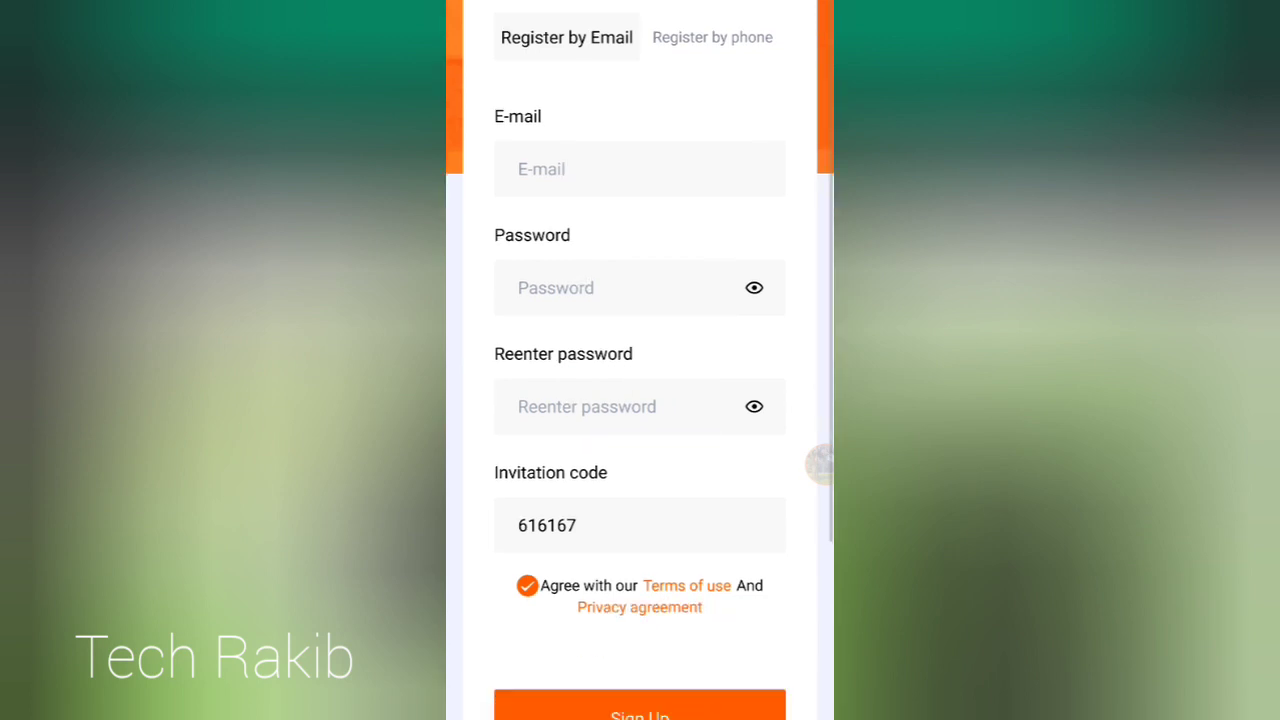
# Submit the email registration with invitation code 616167, terms ticked, to reach the home dashboard.
pyautogui.click(712, 37)
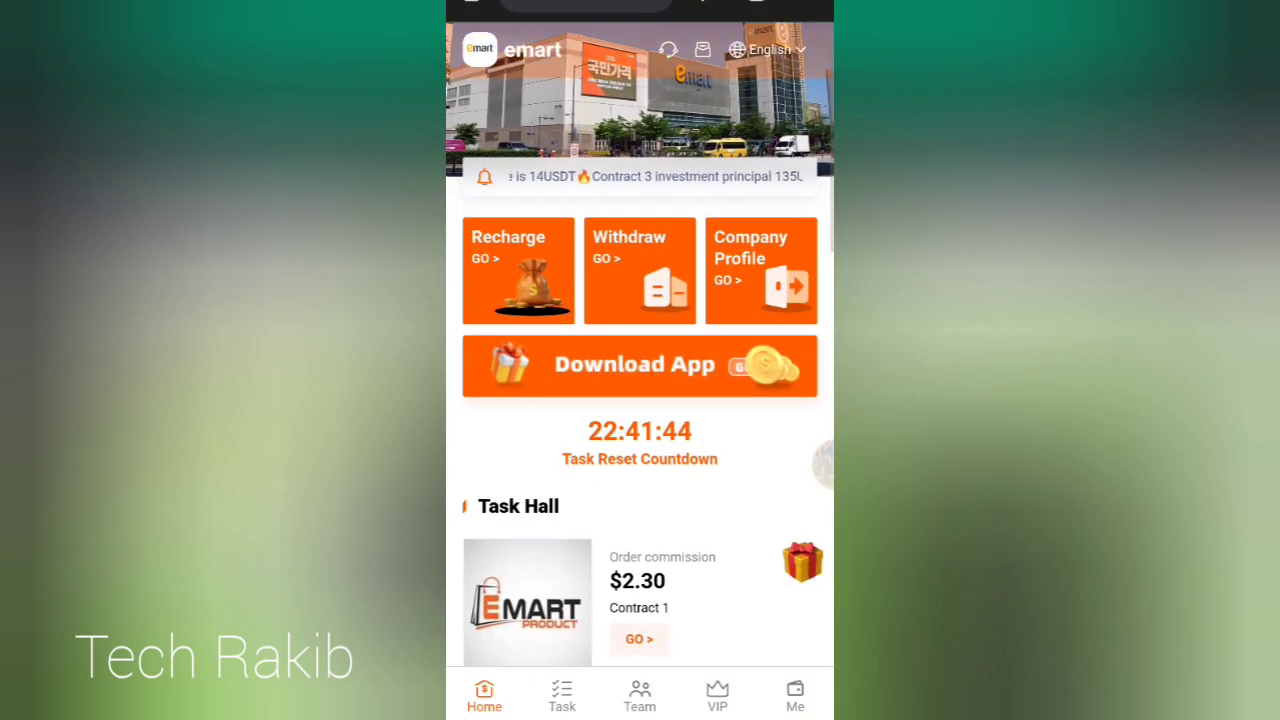
# Browse VIP Contracts 1 through 10 with their daily profits and unlock prices.
pyautogui.click(761, 270)
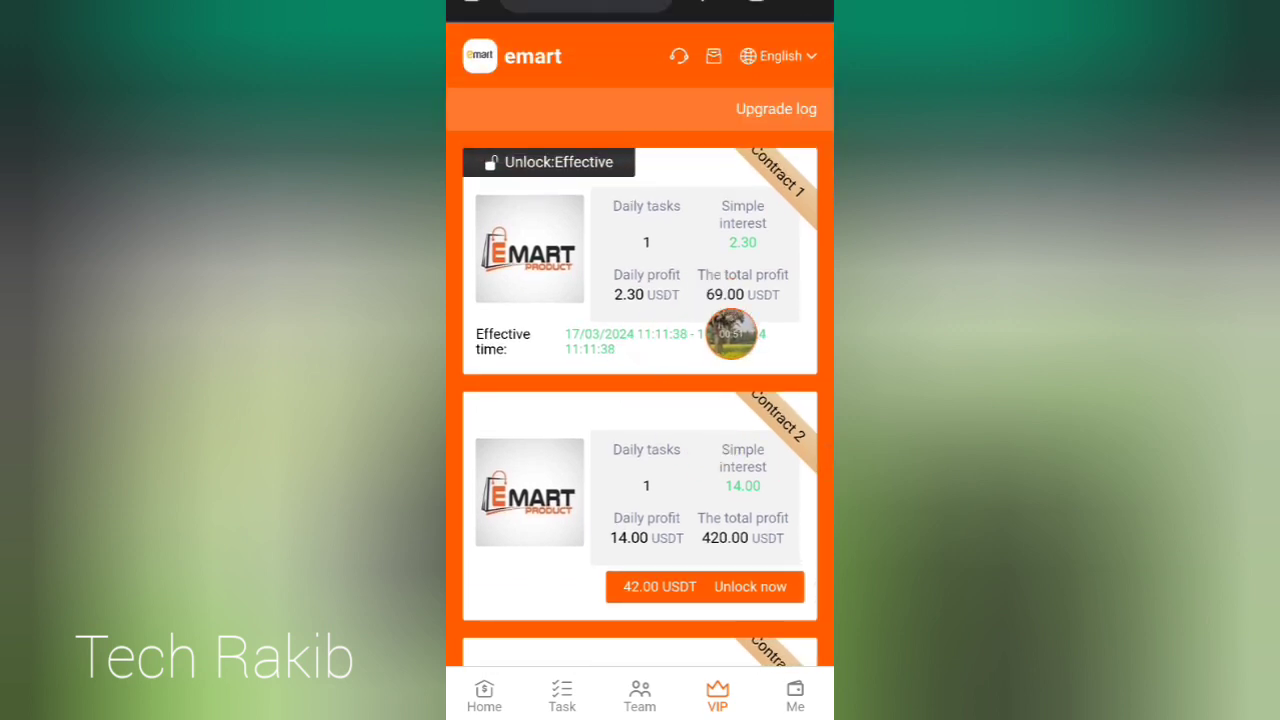
pyautogui.scroll(-3)
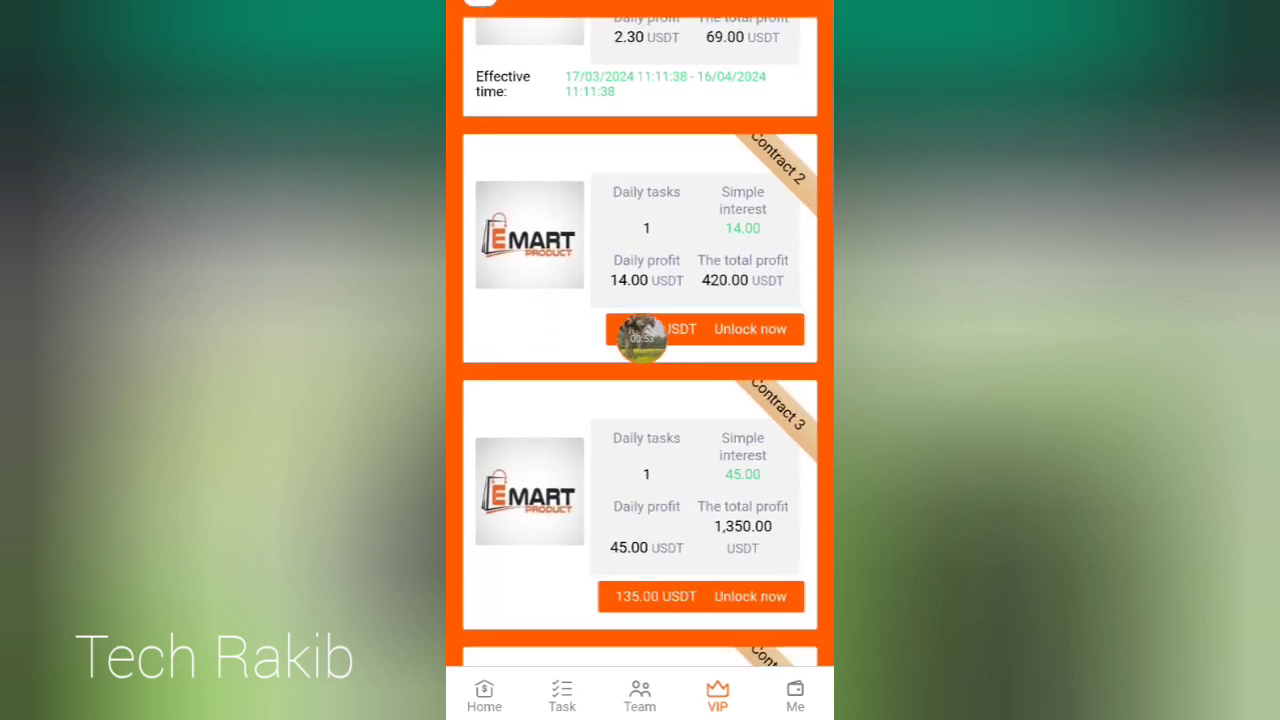
pyautogui.scroll(-3)
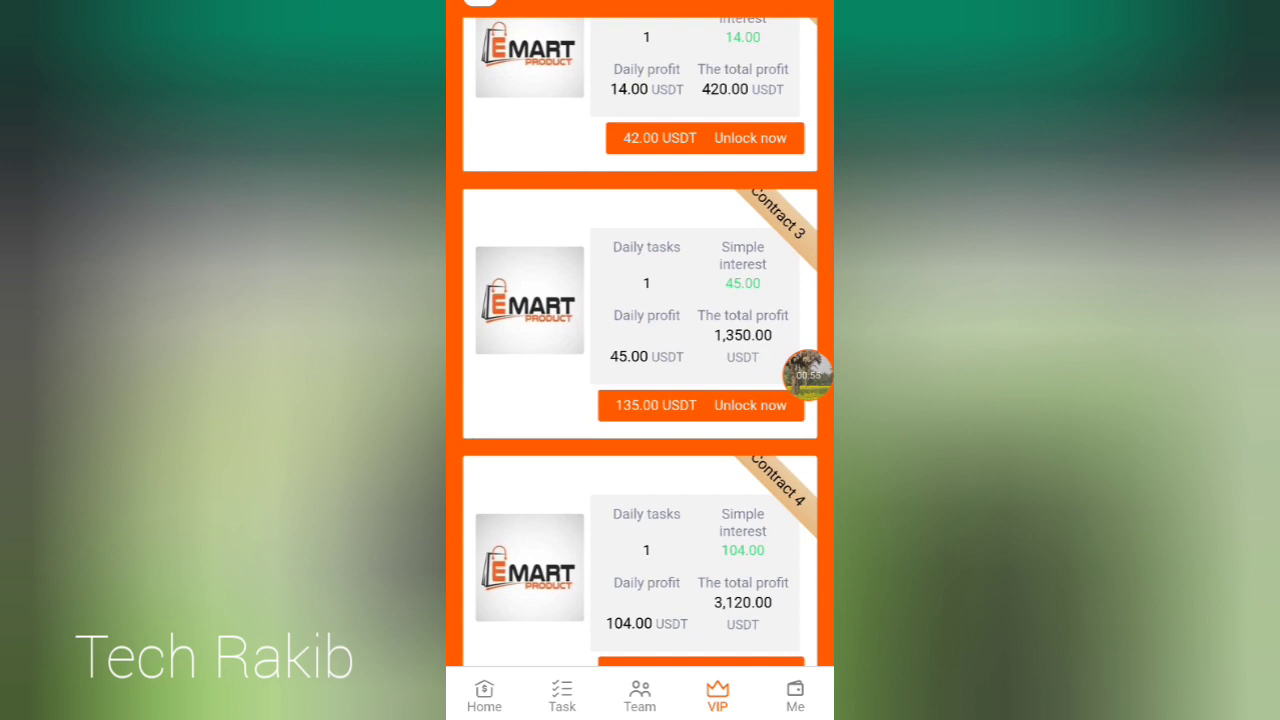
pyautogui.scroll(-3)
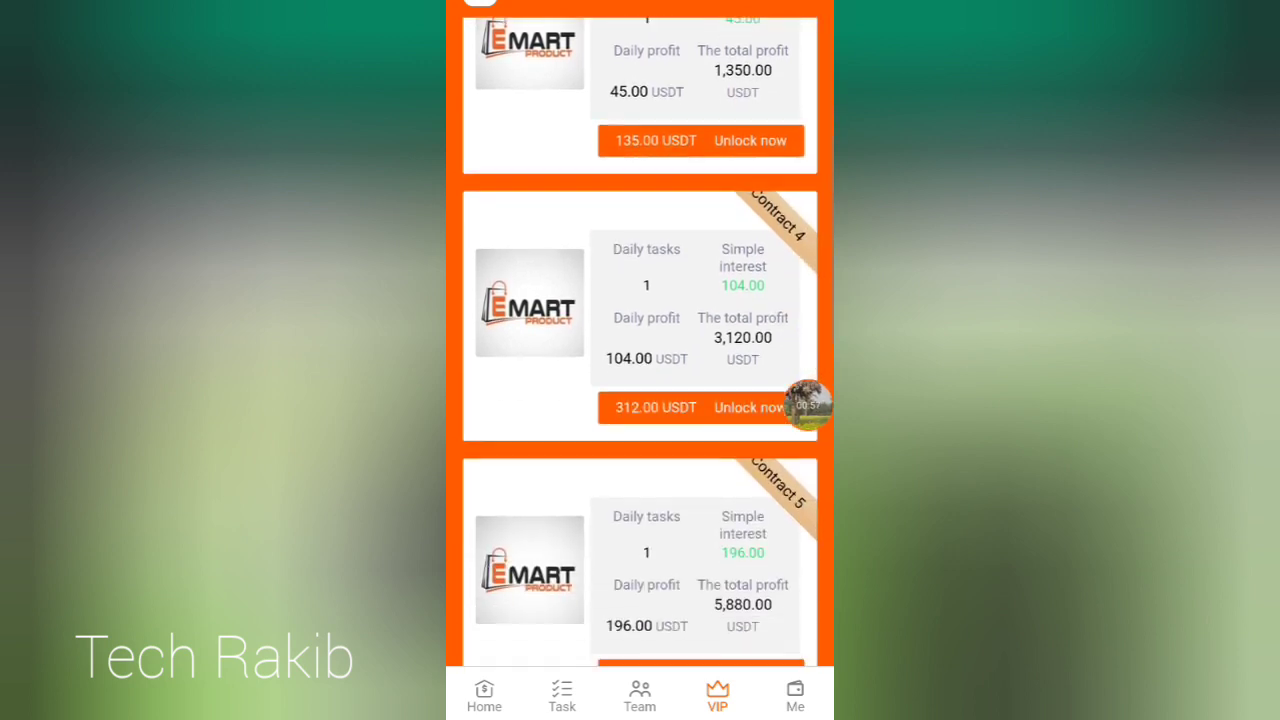
pyautogui.scroll(-3)
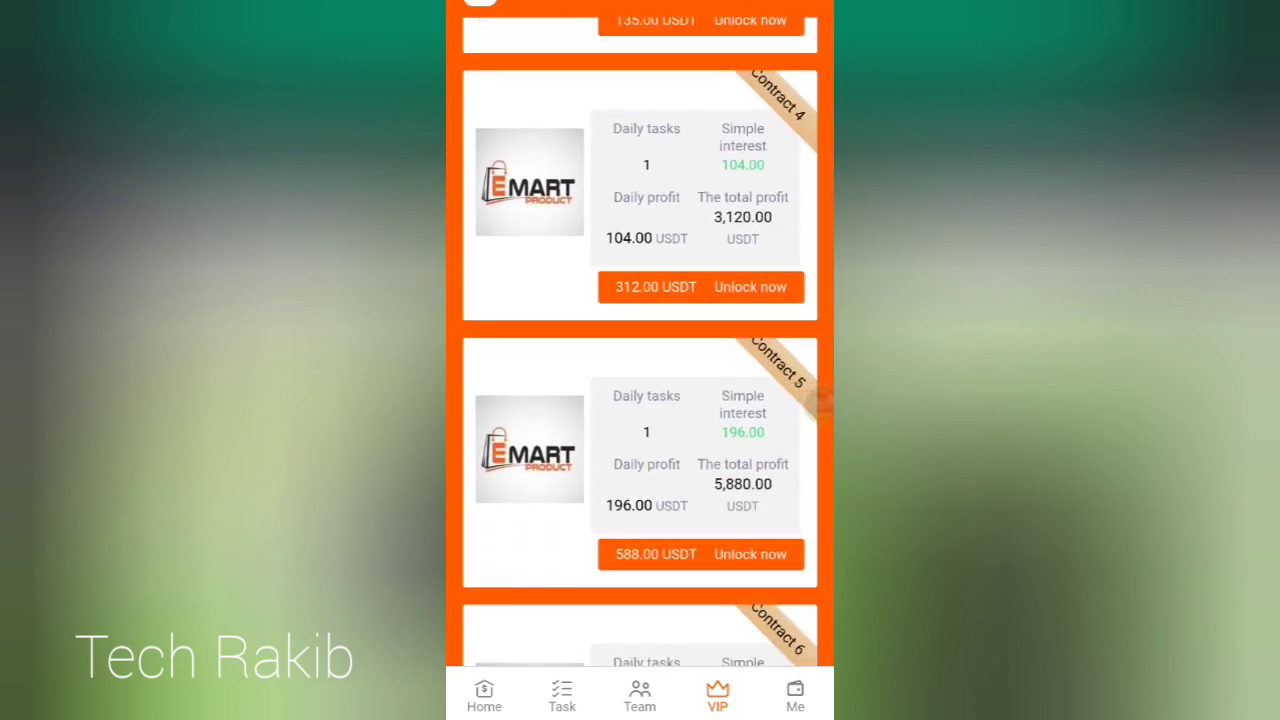
pyautogui.scroll(-3)
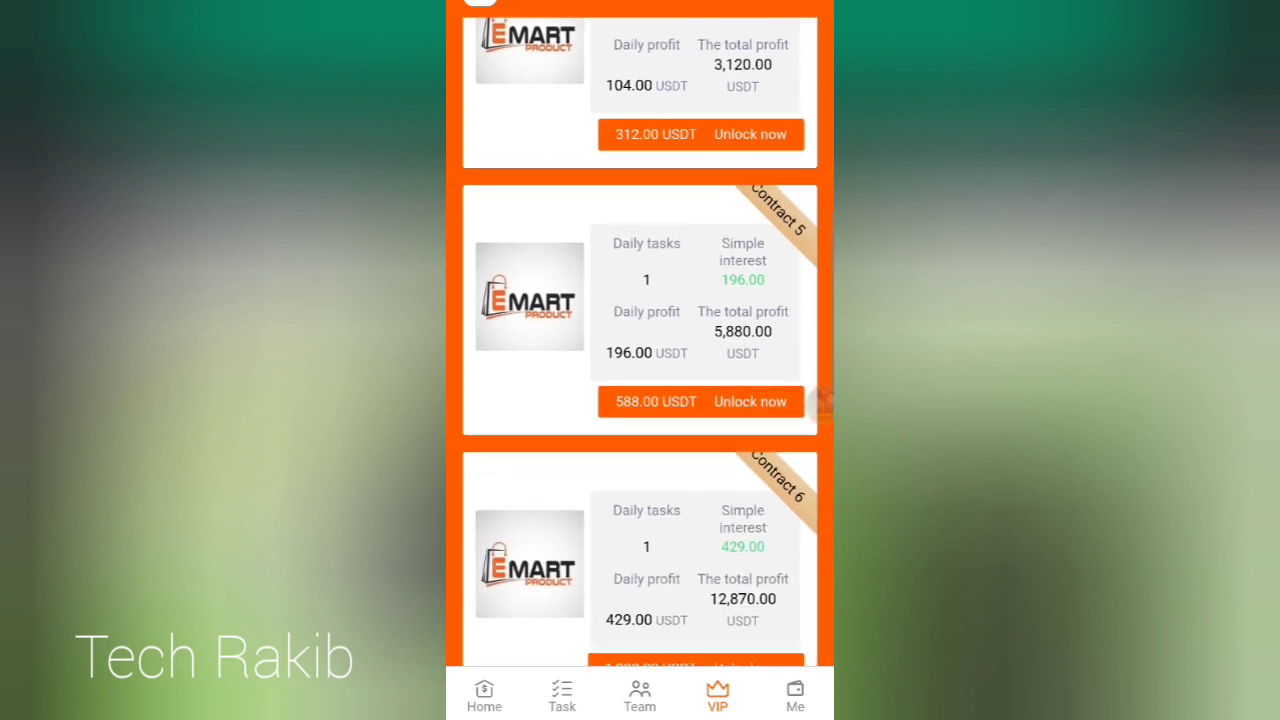
pyautogui.scroll(-3)
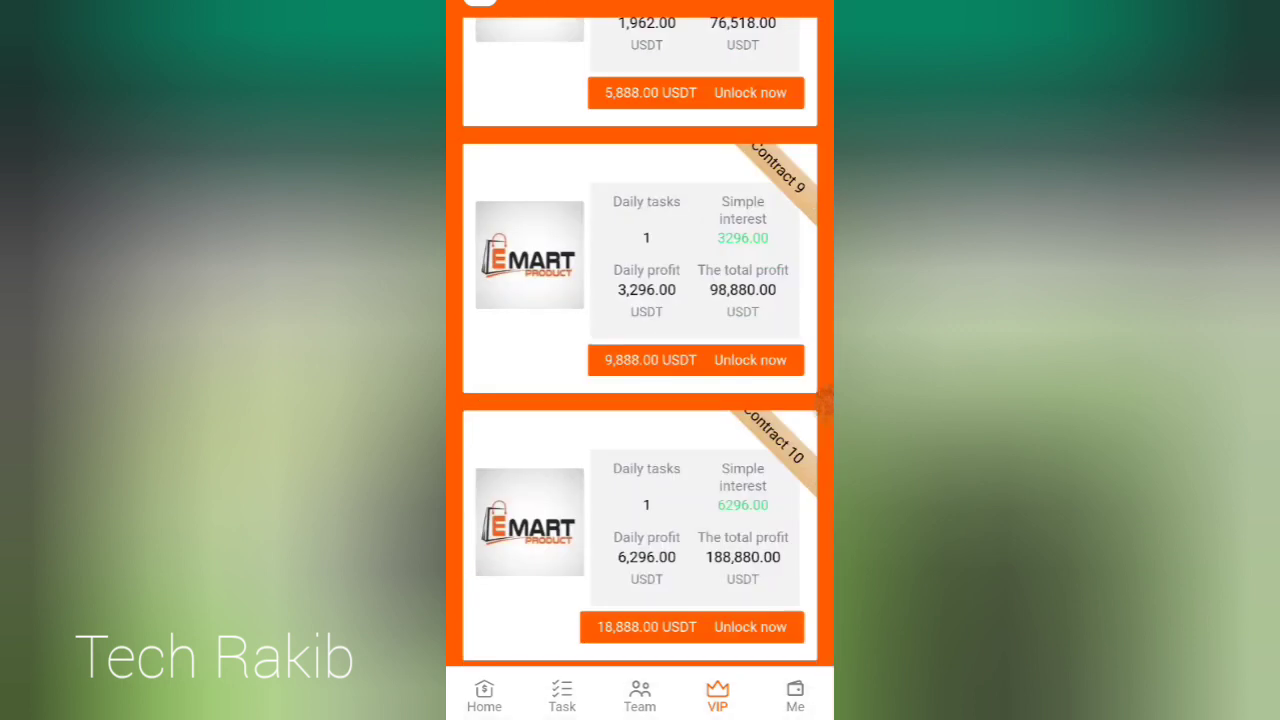
# Show the TRC20 USDT deposit address from Home and confirm the recharge as completed.
pyautogui.click(484, 695)
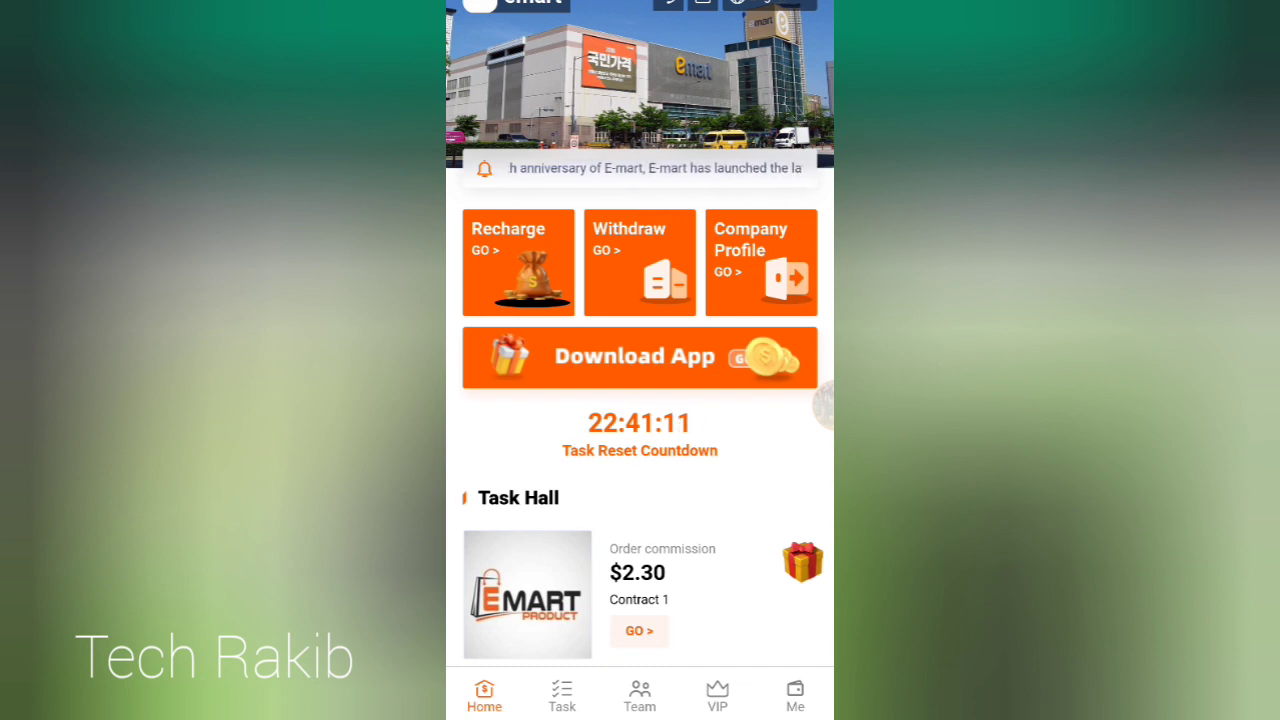
pyautogui.click(639, 357)
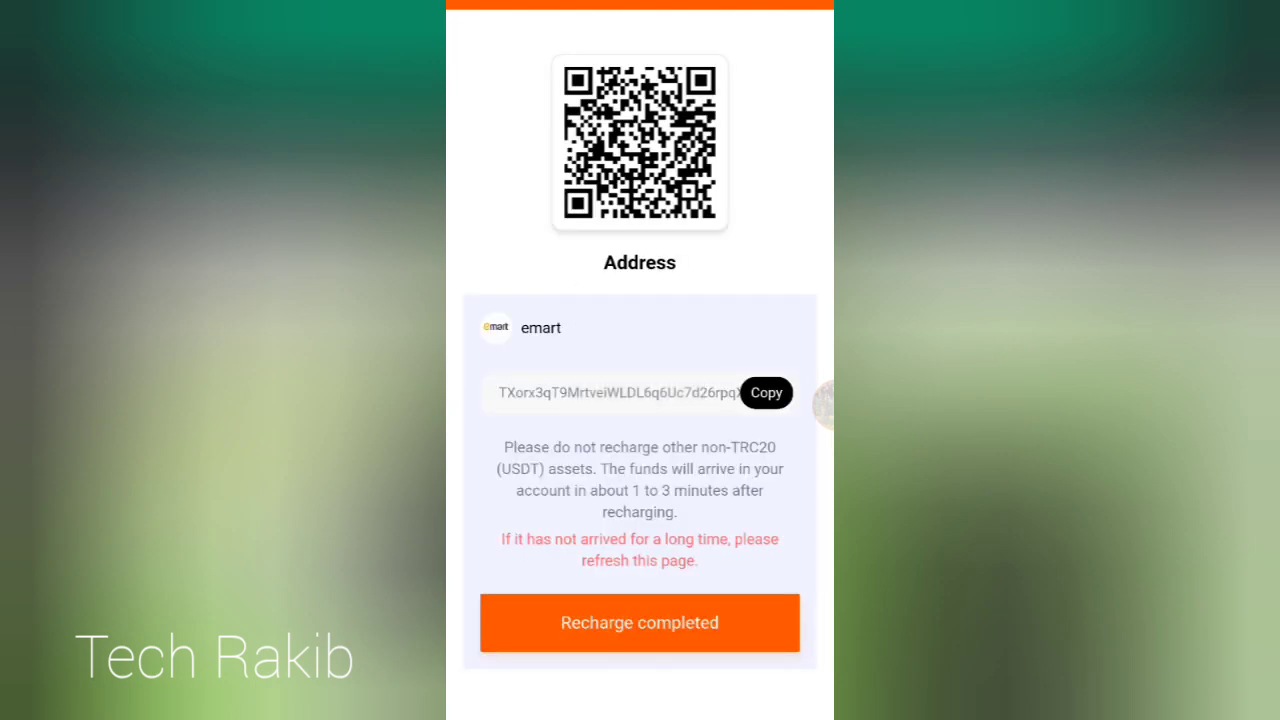
pyautogui.click(766, 392)
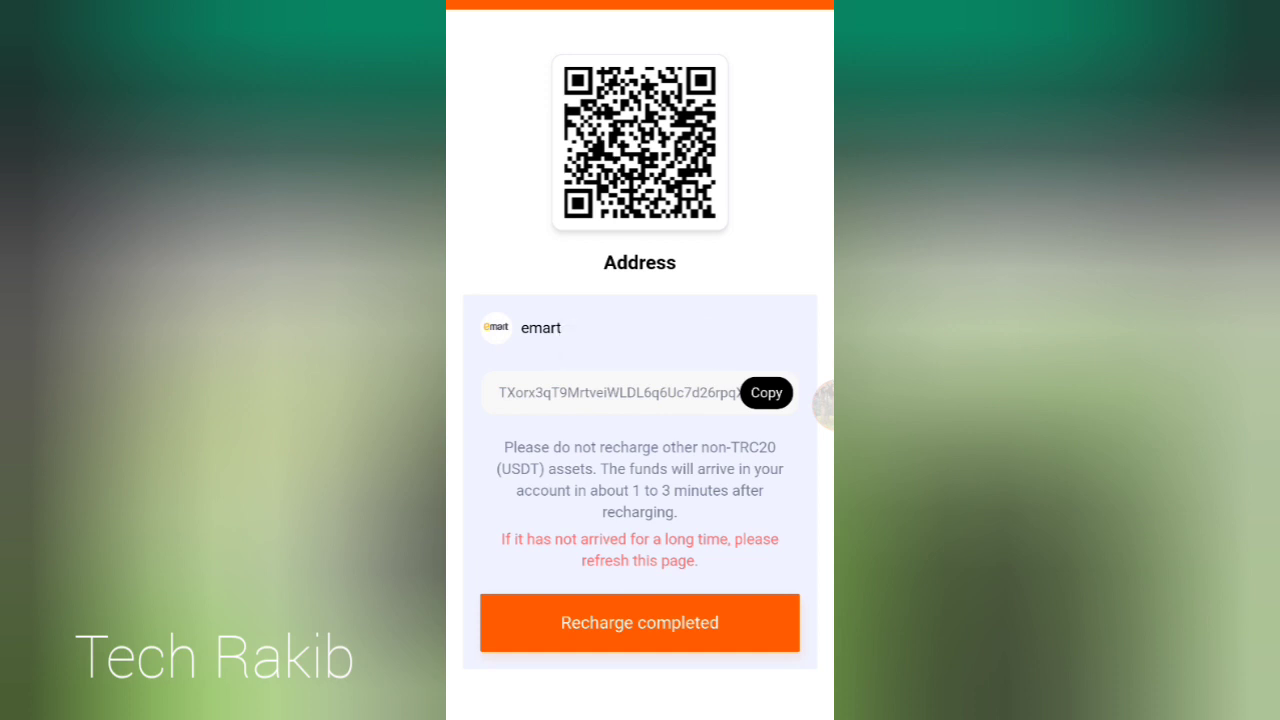
pyautogui.click(639, 622)
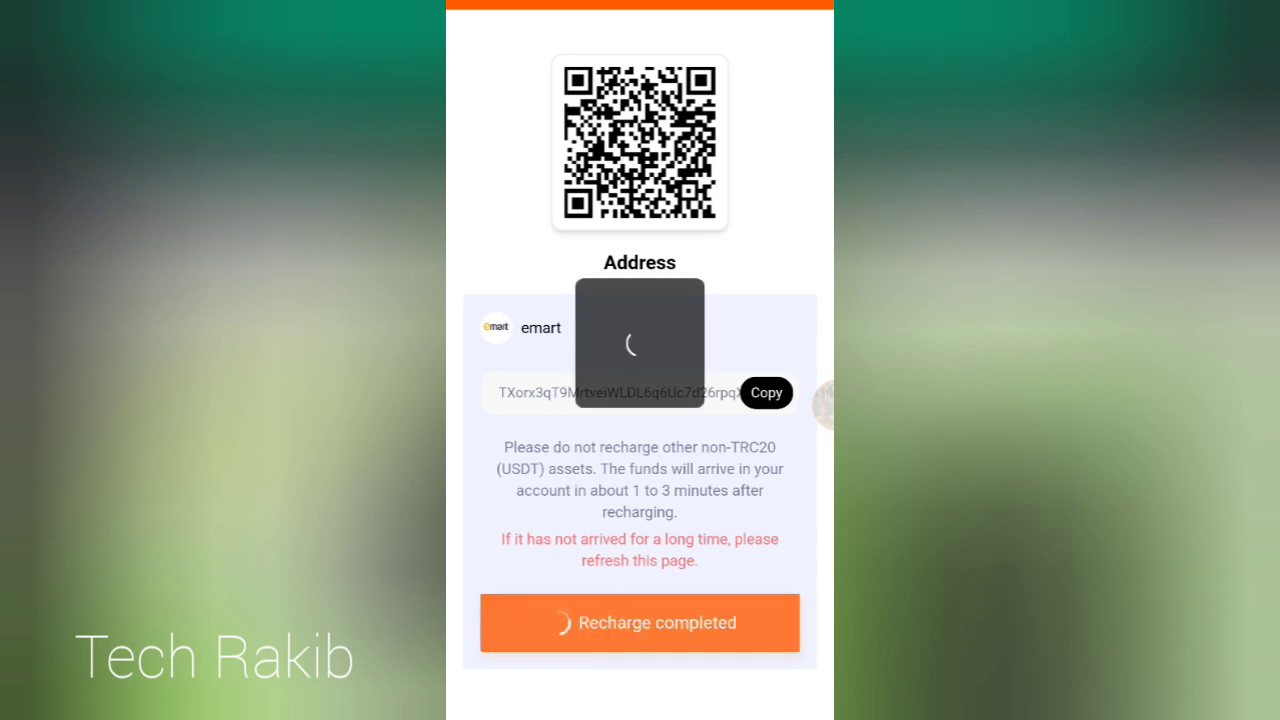
pyautogui.click(639, 622)
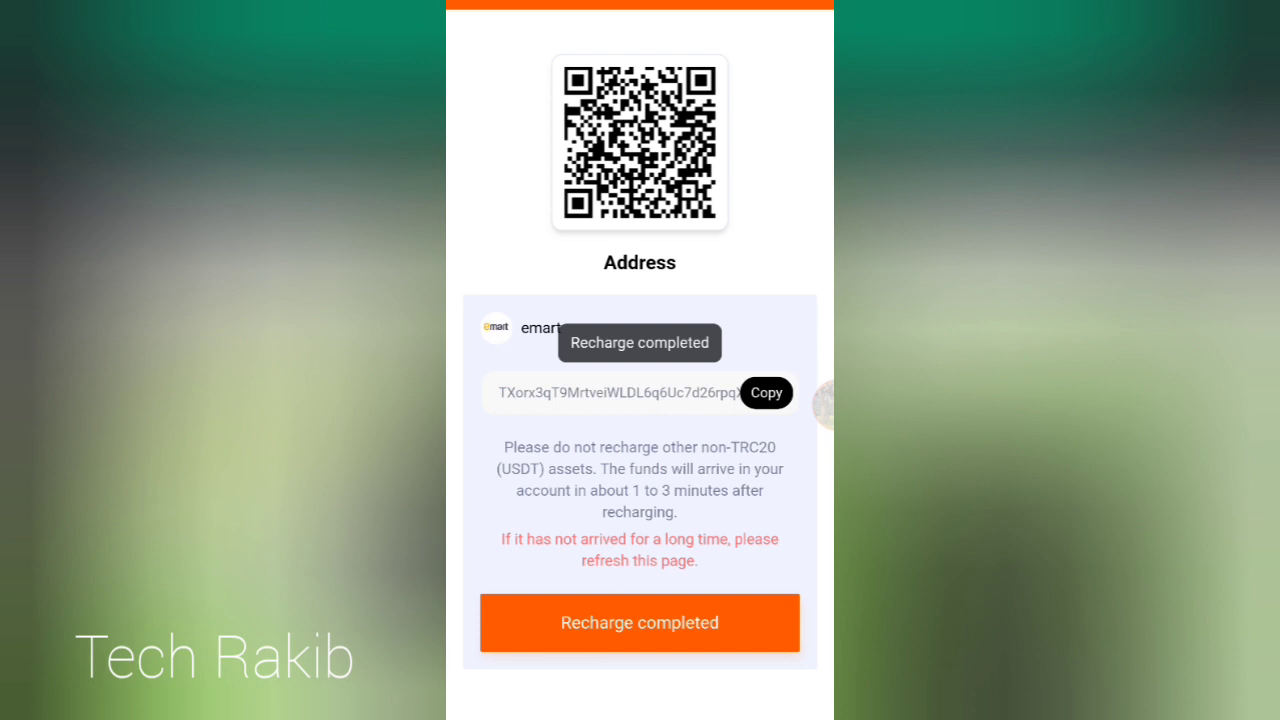
# Complete today's pen order task, then view the Me page showing a 9.30 USDT balance.
pyautogui.click(639, 622)
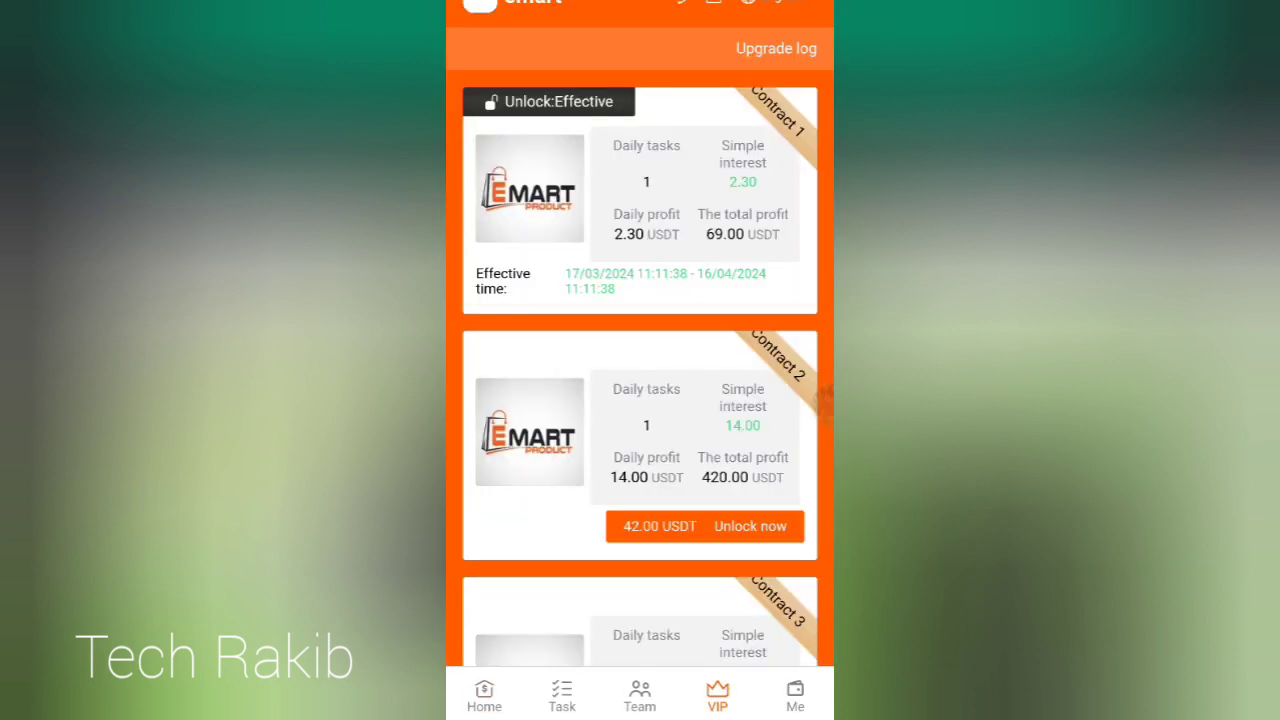
pyautogui.scroll(-3)
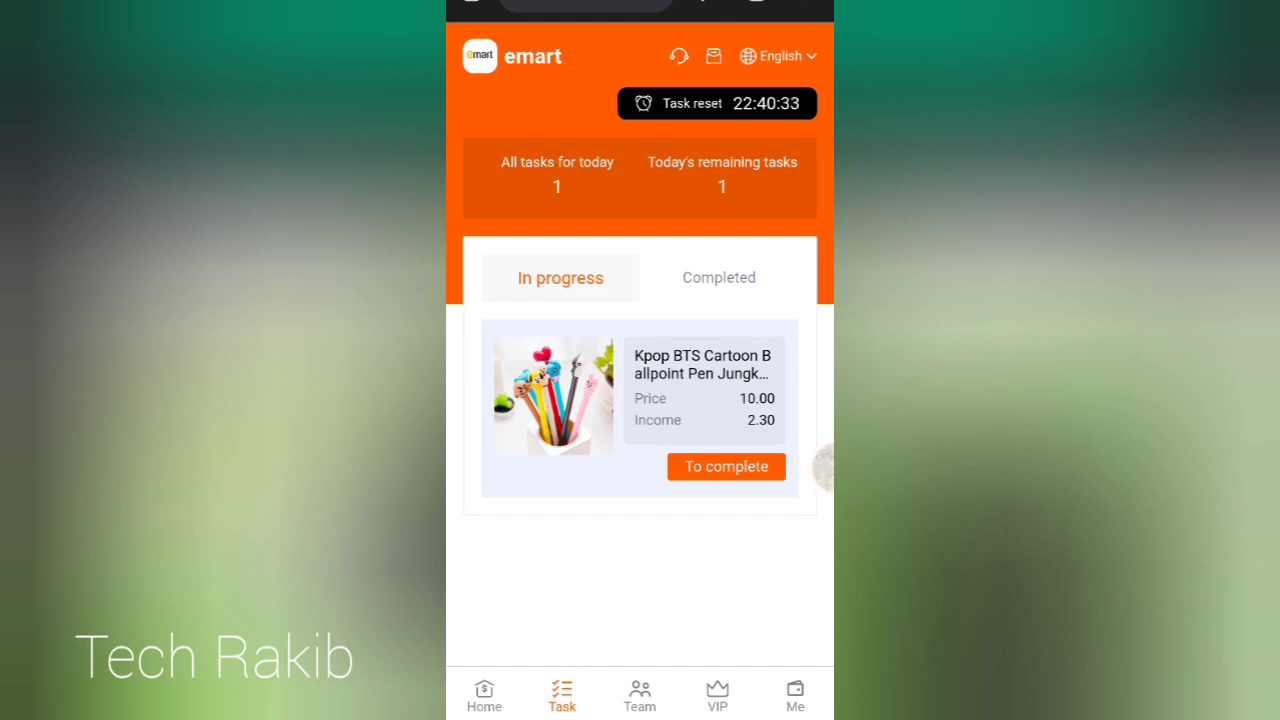
pyautogui.click(726, 467)
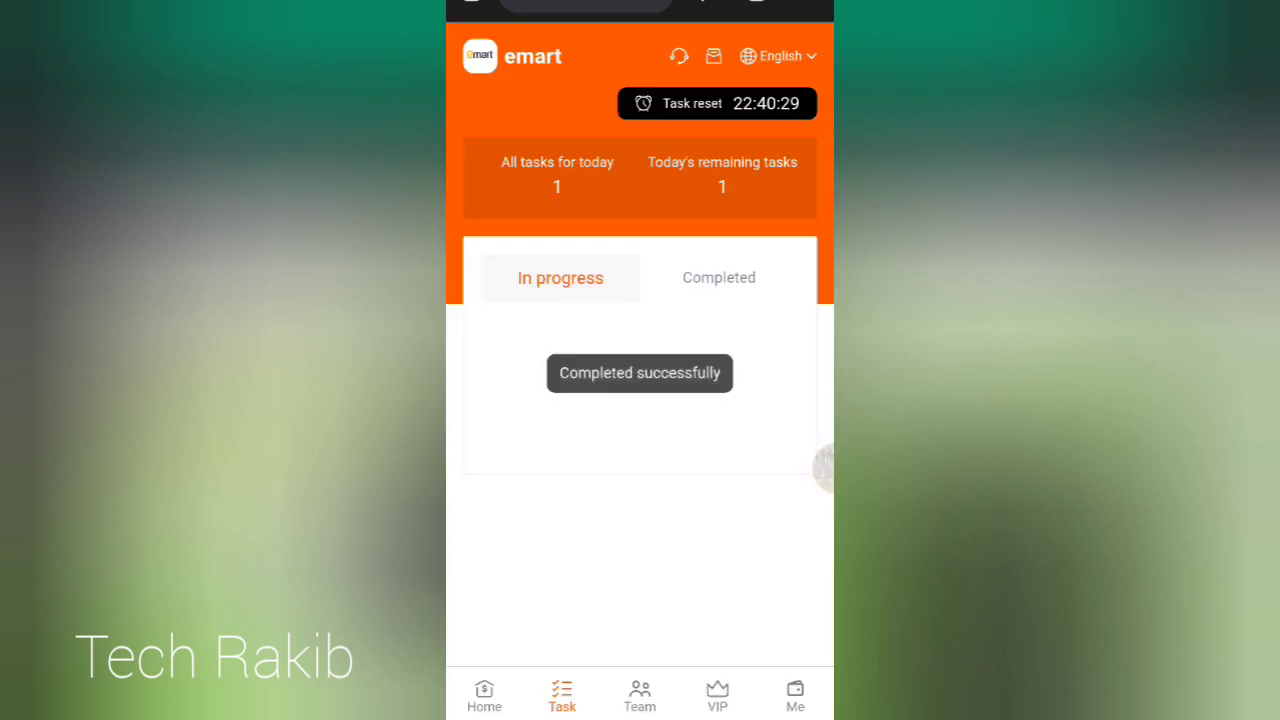
pyautogui.click(794, 695)
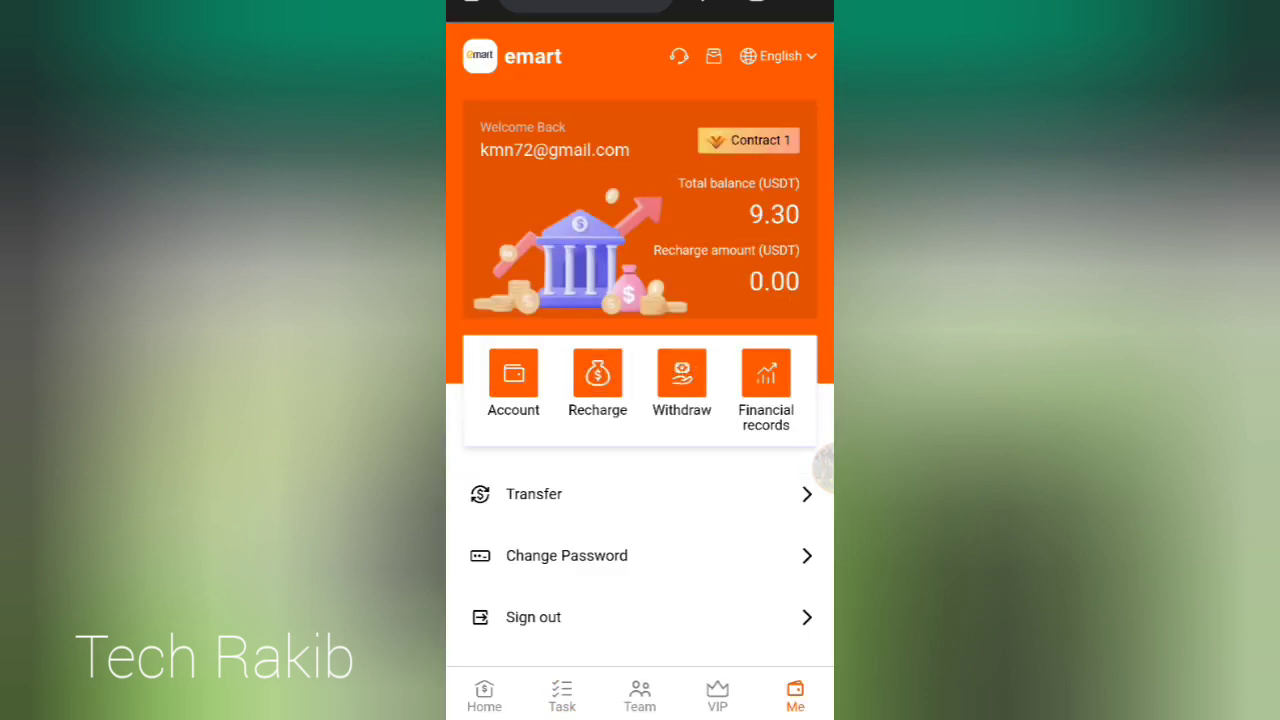
# Withdraw 2.30 USDT to the pasted Tron address, leaving a 7.00 USDT balance.
pyautogui.click(681, 375)
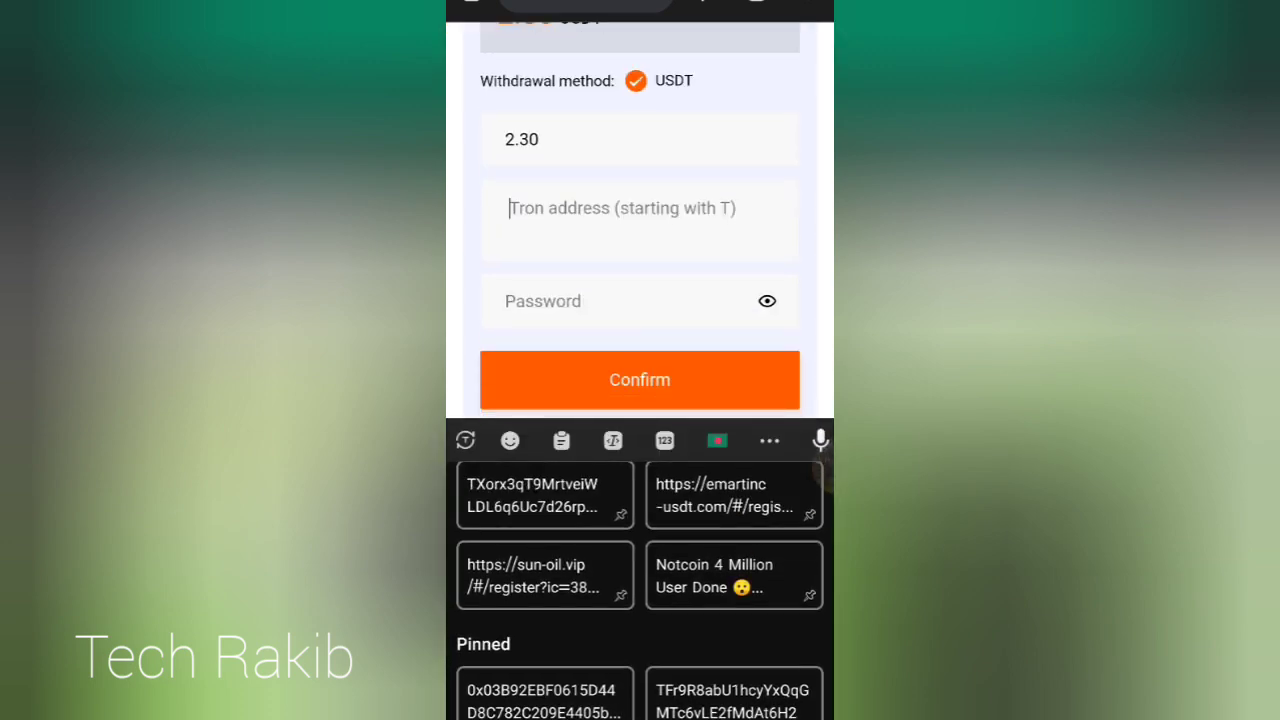
pyautogui.click(733, 691)
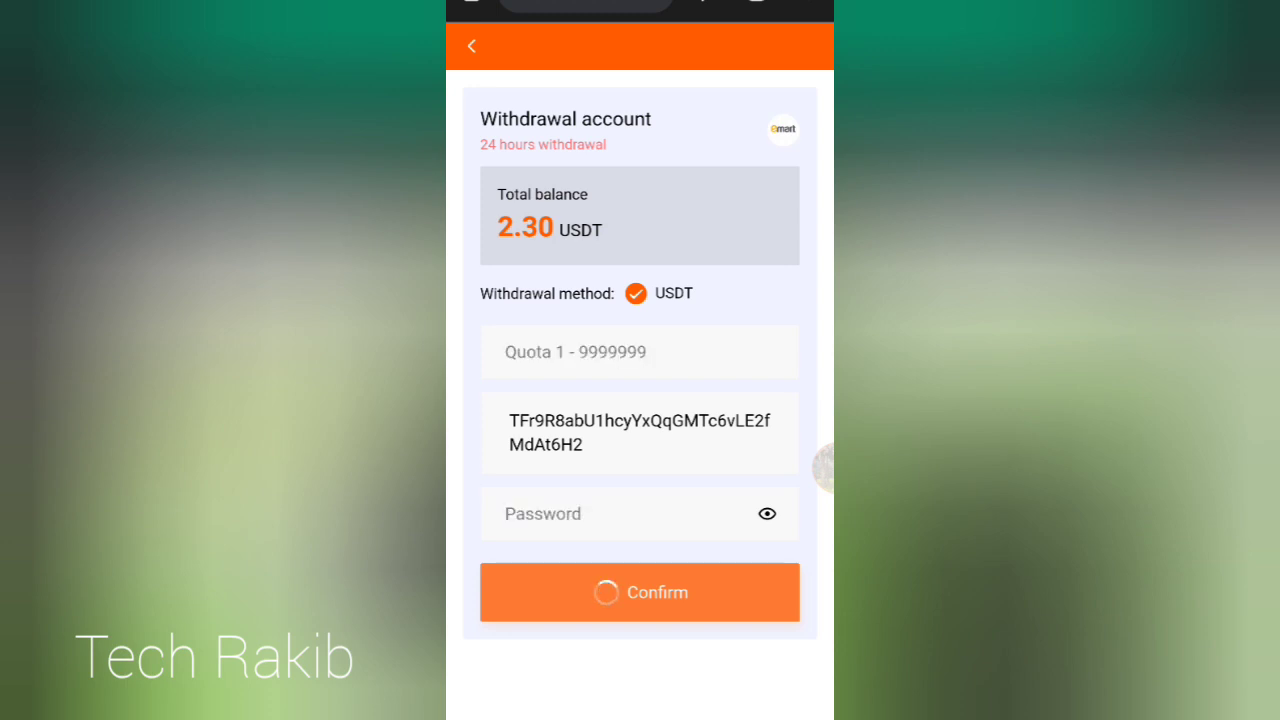
pyautogui.click(639, 592)
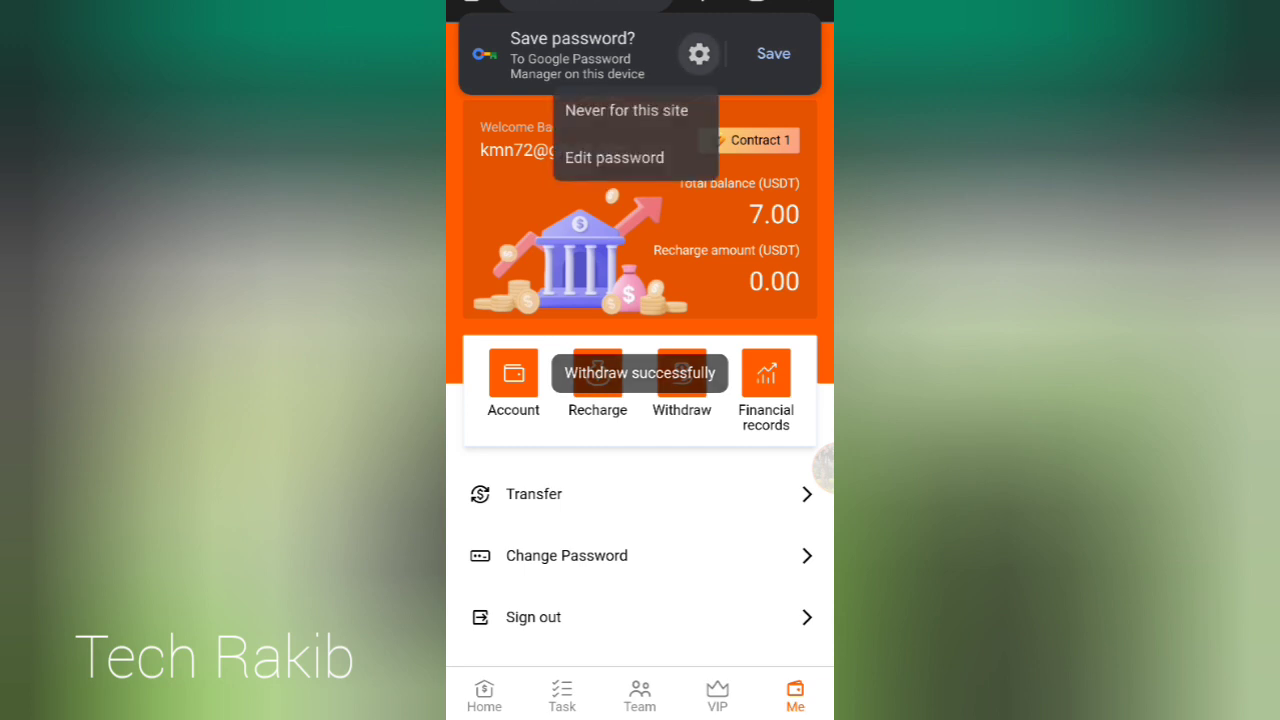
# Scroll through the team page's LEV 1–3 commissions, then open the treasure chest popup on Home.
pyautogui.click(639, 694)
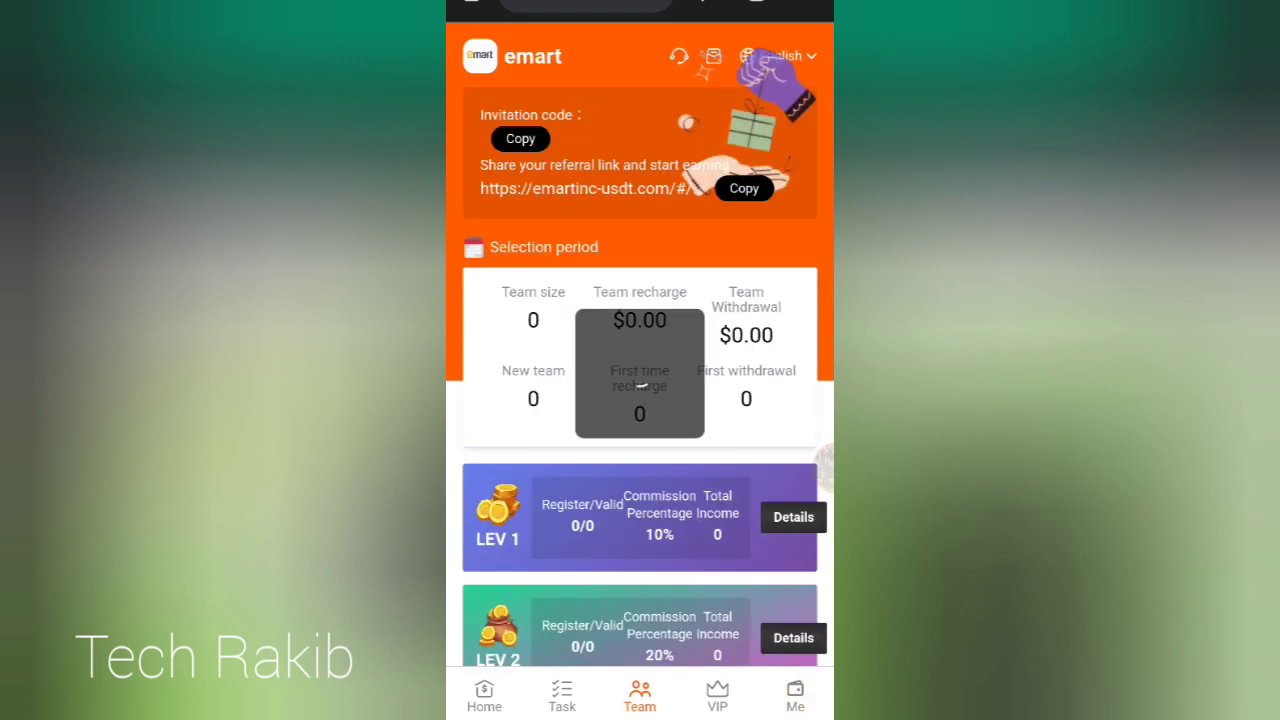
pyautogui.scroll(-3)
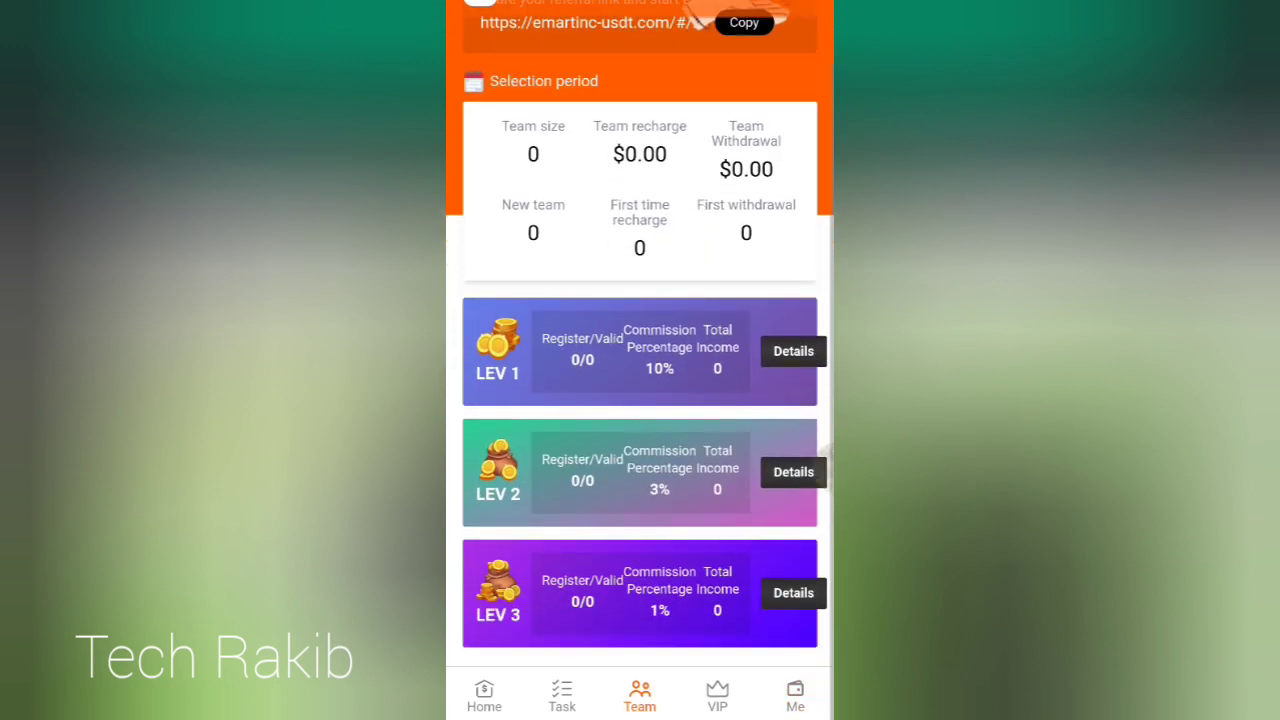
pyautogui.scroll(-3)
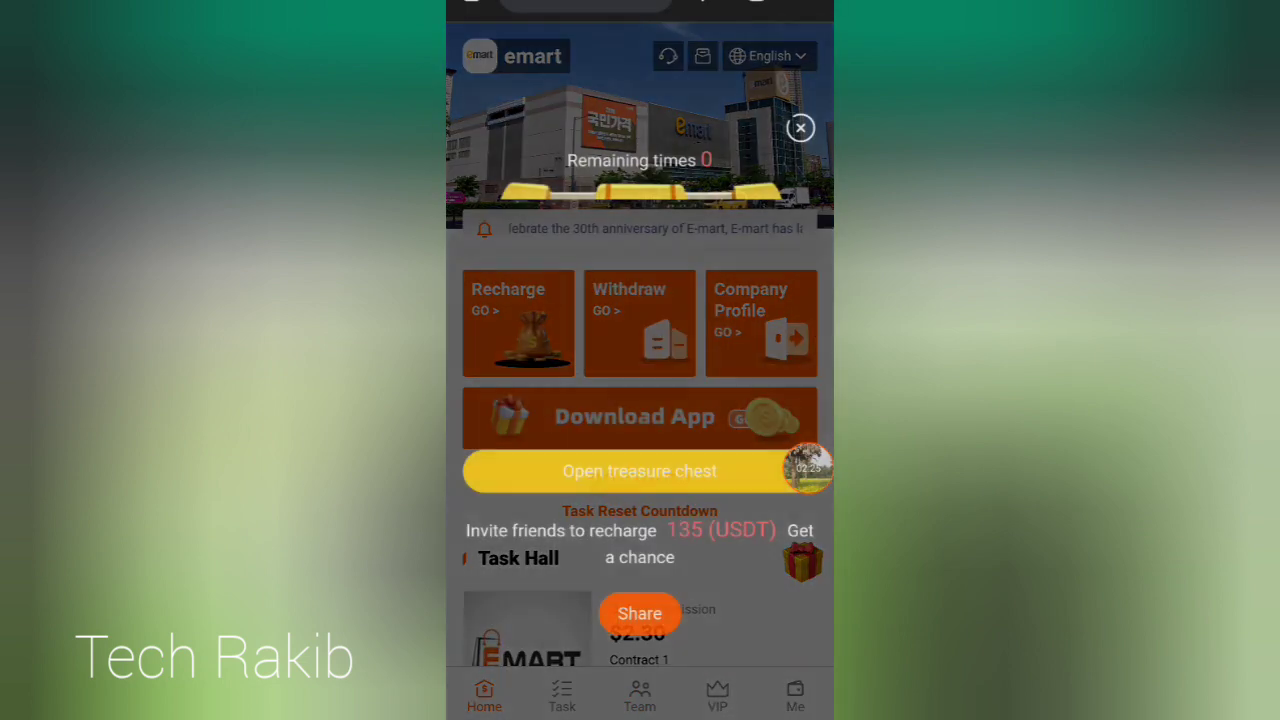
pyautogui.click(639, 470)
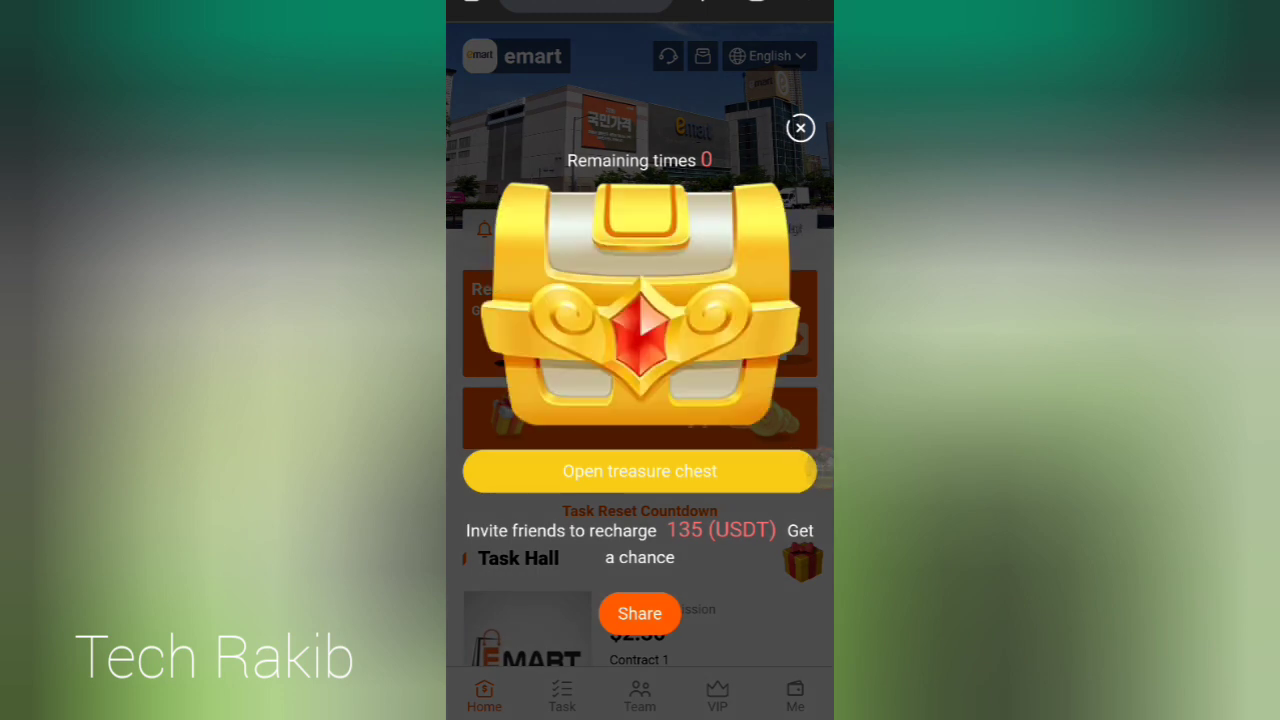